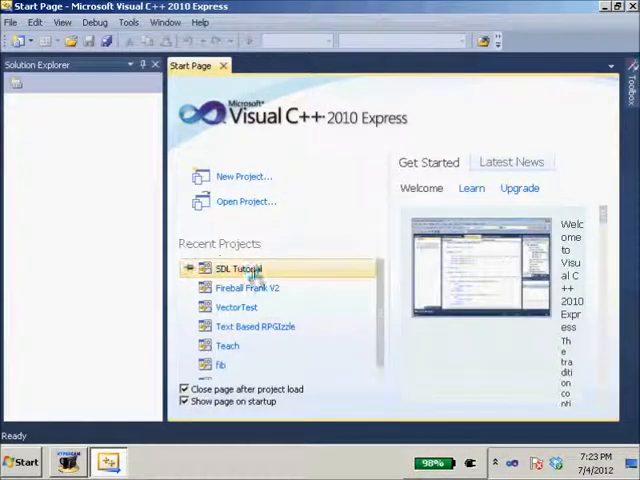
# Step: Open SDL Tutorial from Recent Projects, build the solution, and open the Start menu
pyautogui.doubleClick(238, 268)
pyautogui.write('offset.y = 250;')
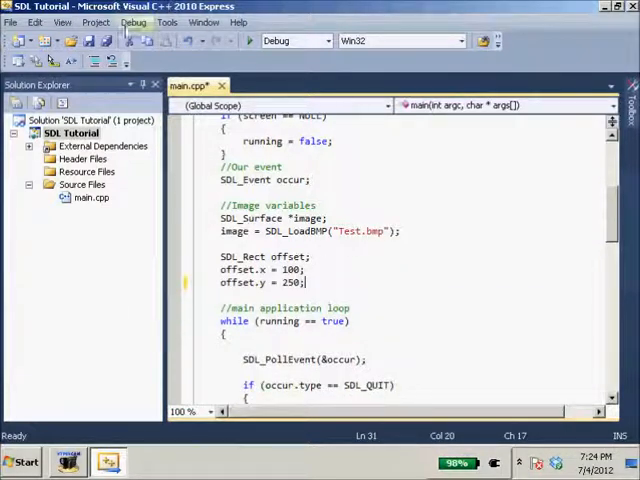
pyautogui.click(133, 22)
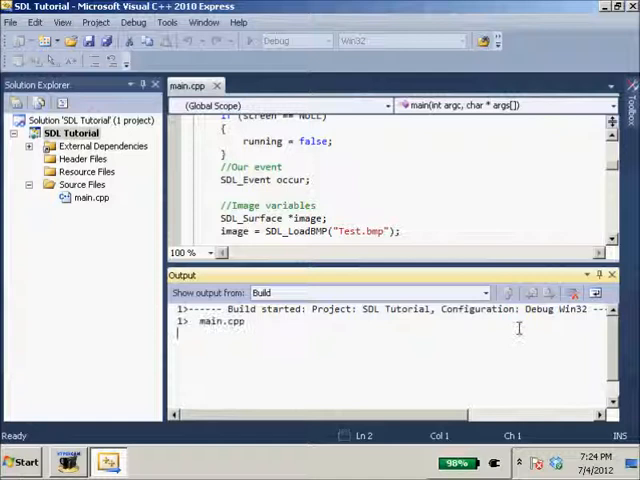
pyautogui.click(22, 461)
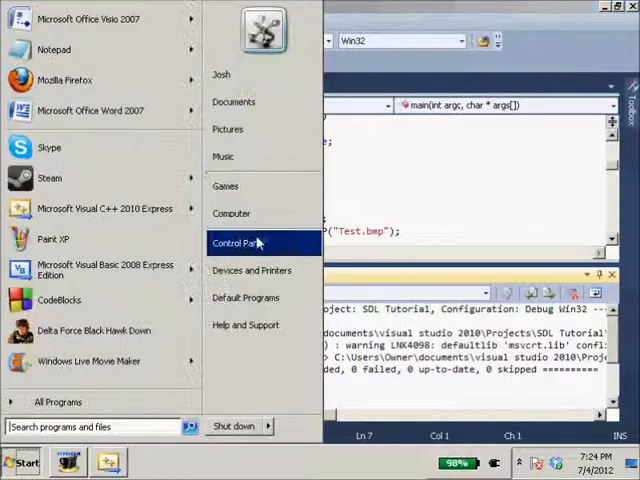
# Step: Browse Documents > Visual Studio 2010 > Projects > SDL Tutorial and launch the built application
pyautogui.click(231, 213)
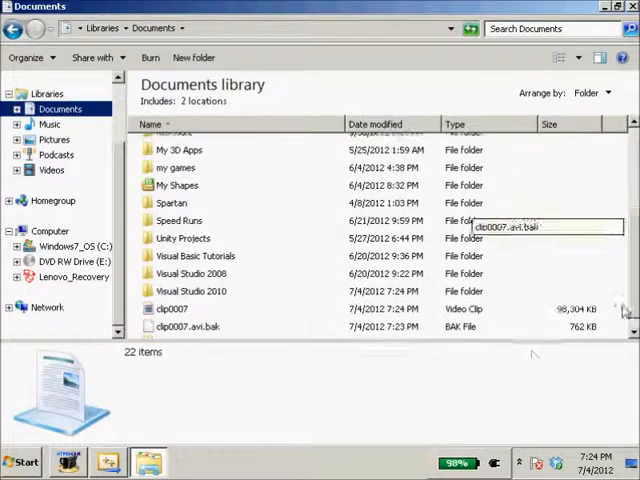
pyautogui.doubleClick(190, 291)
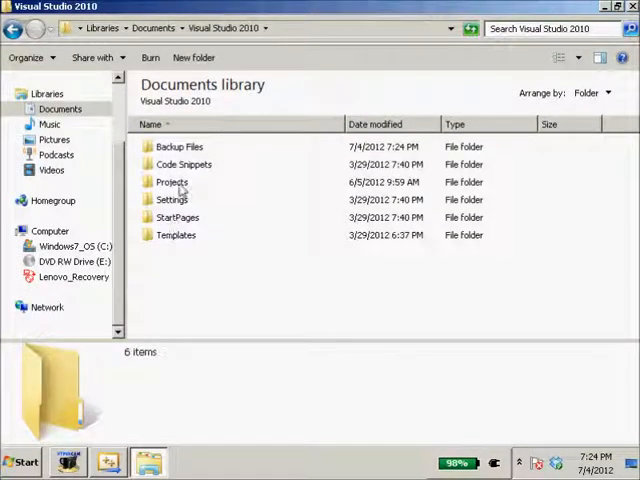
pyautogui.doubleClick(171, 181)
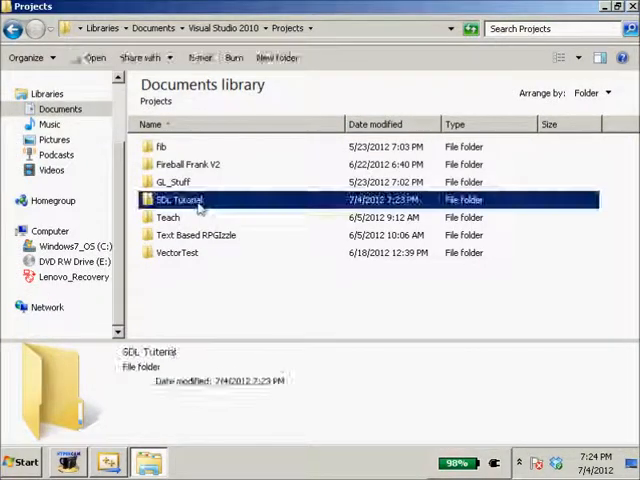
pyautogui.doubleClick(180, 200)
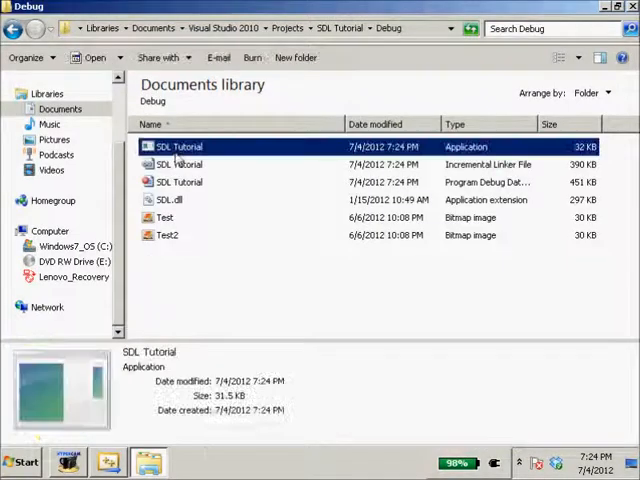
pyautogui.doubleClick(178, 147)
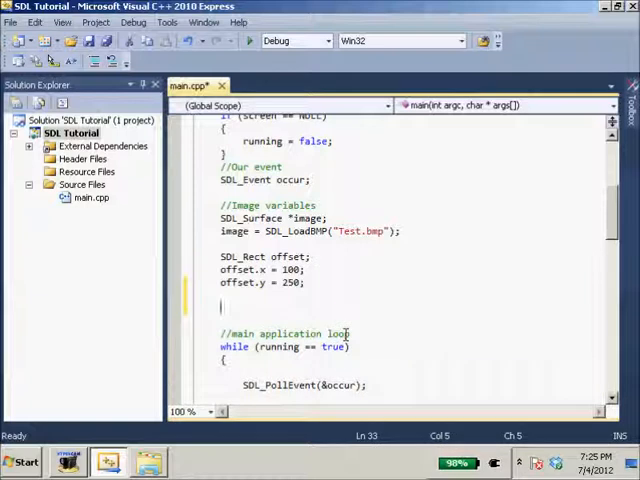
# Step: Add SDL_SetAlpha(image, SDL_SRCALPHA, 0); below the offset lines in main.cpp
pyautogui.write('SDL_SetAlpha(')
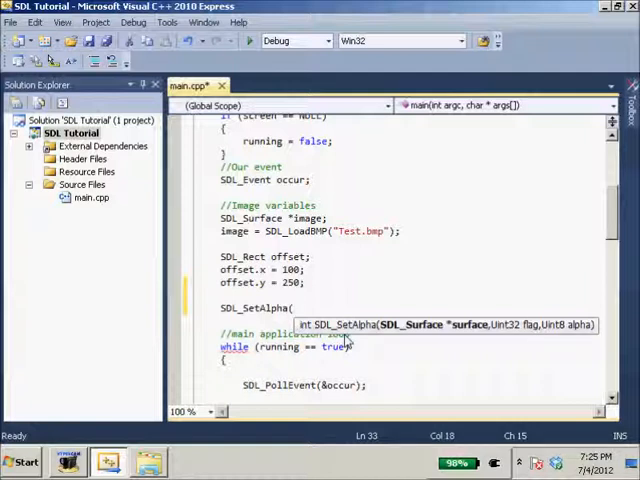
pyautogui.write('image,')
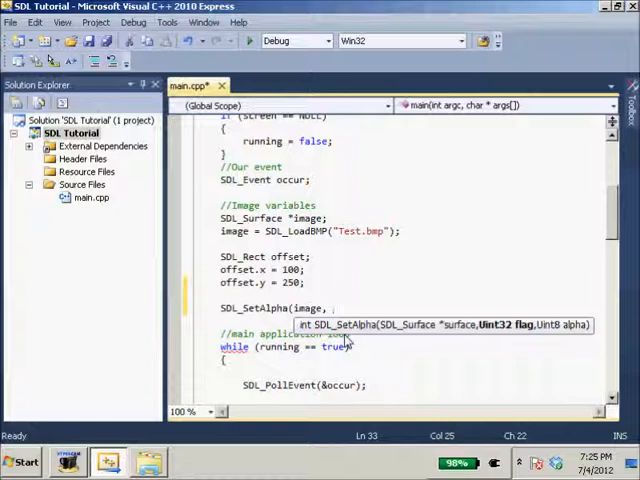
pyautogui.write('SDL_SRCALPHA,')
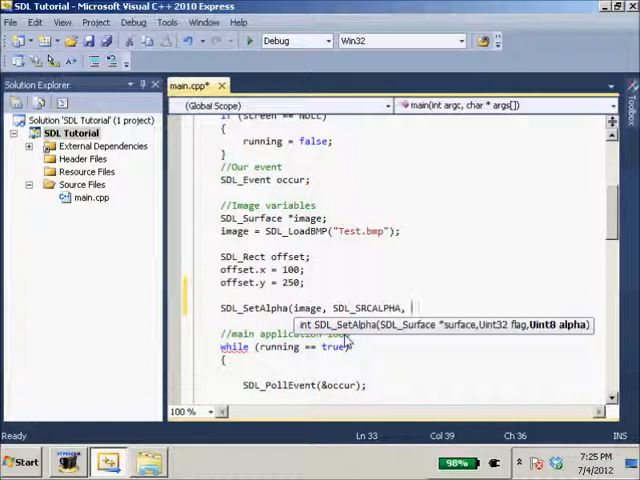
pyautogui.write('0))')
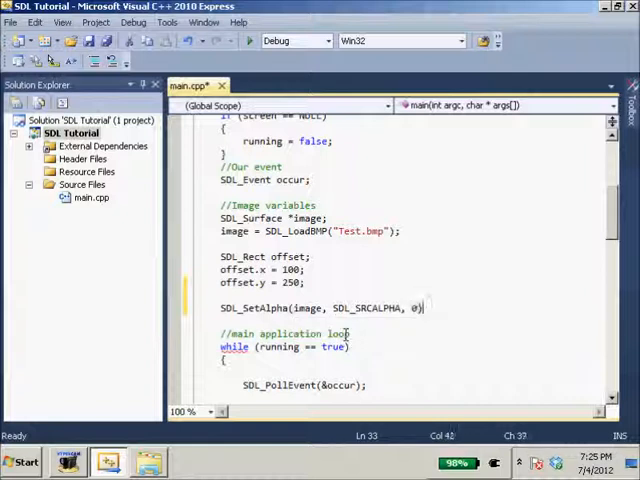
# Step: Rebuild the solution and return to the Explorer Debug folder window
pyautogui.click(133, 22)
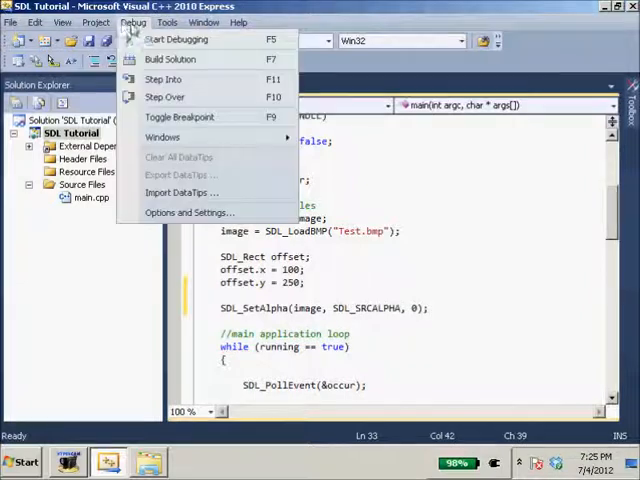
pyautogui.click(170, 59)
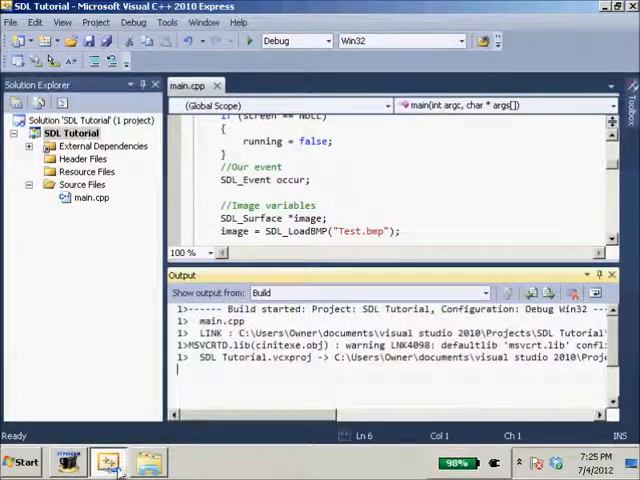
pyautogui.click(108, 462)
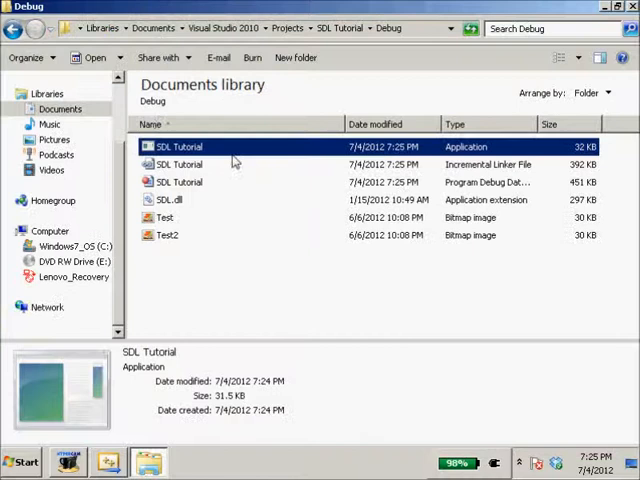
# Step: Launch SDL Tutorial.exe, change the alpha value to 55, and relaunch the rebuilt app
pyautogui.doubleClick(179, 147)
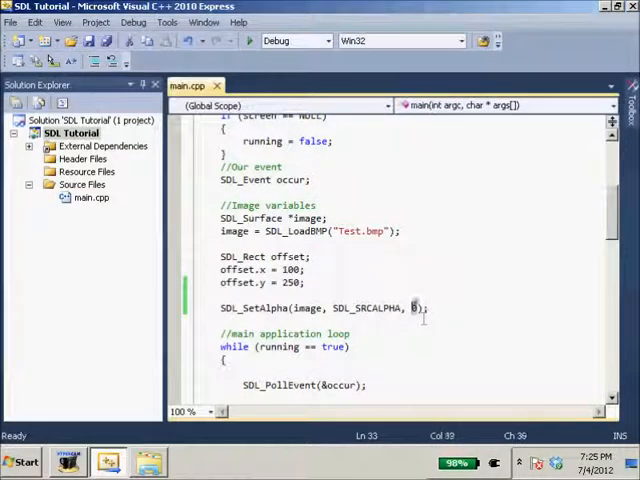
pyautogui.write('55')
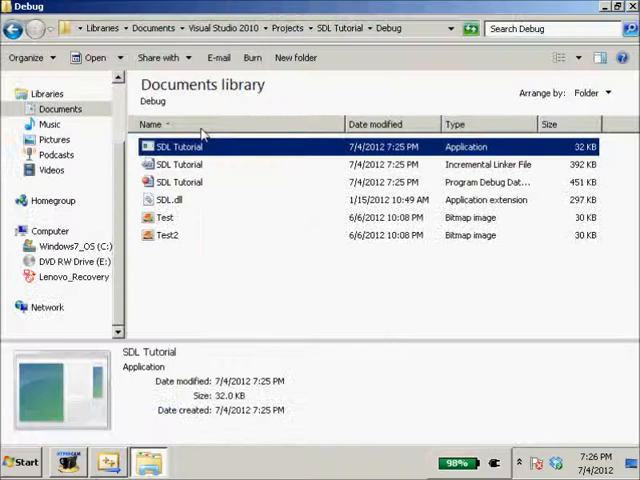
pyautogui.doubleClick(178, 147)
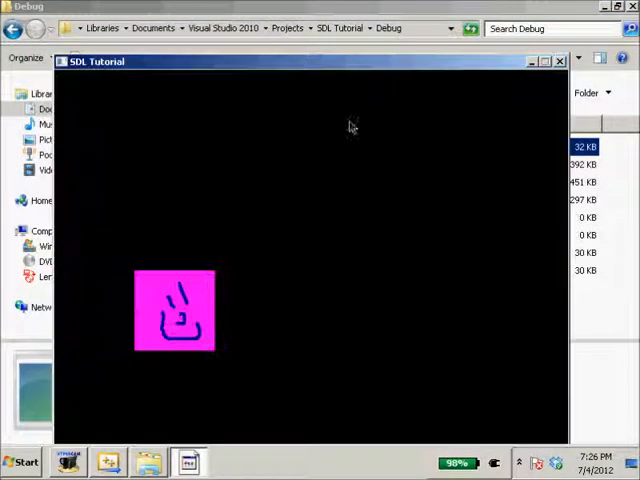
# Step: Close the demo window, set the alpha to 128, and launch the rebuilt application
pyautogui.click(559, 61)
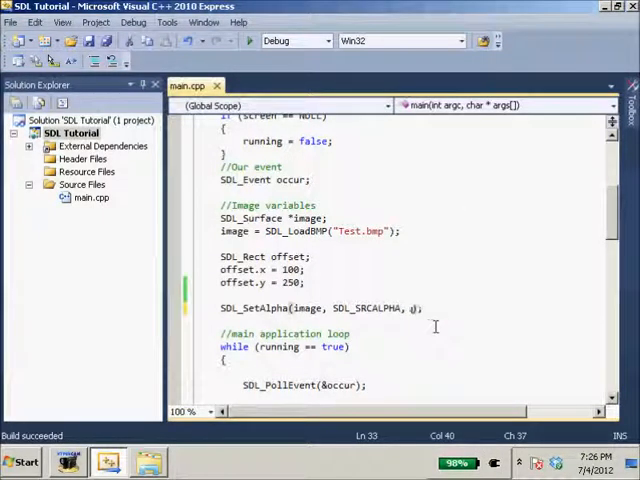
pyautogui.write('128')
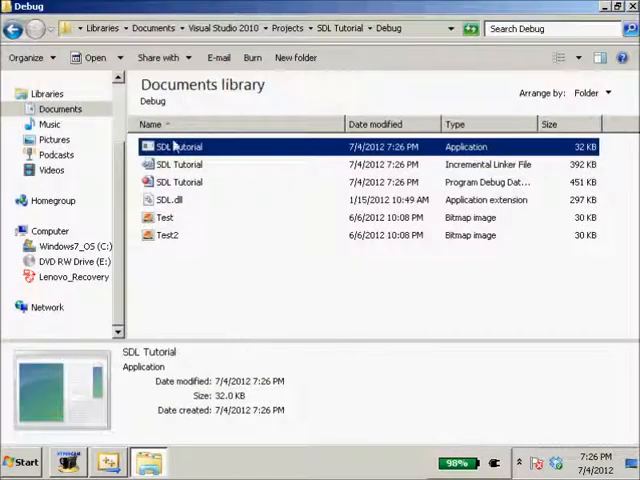
pyautogui.doubleClick(178, 147)
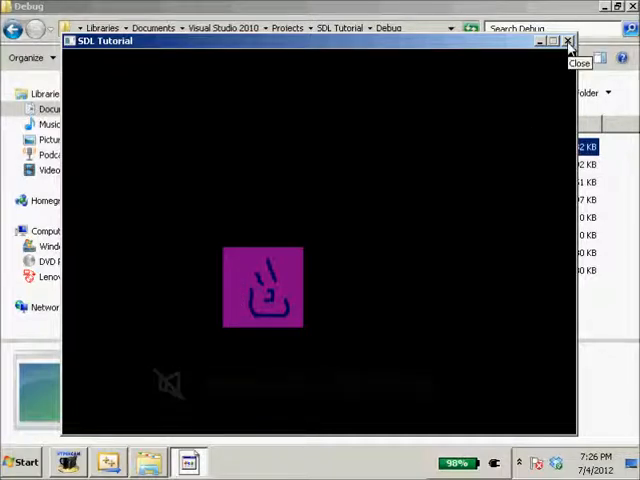
# Step: Close the semi-transparent SDL Tutorial demo window
pyautogui.click(568, 41)
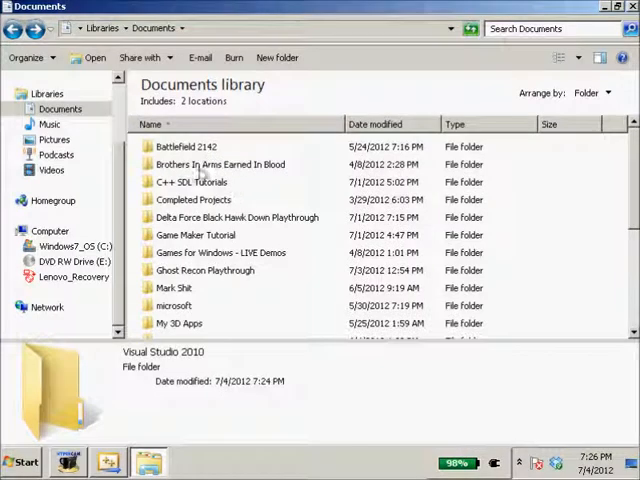
# Step: Browse Completed Projects > Fireball Frank > bin, then go back to the Fireball Frank folder
pyautogui.doubleClick(194, 199)
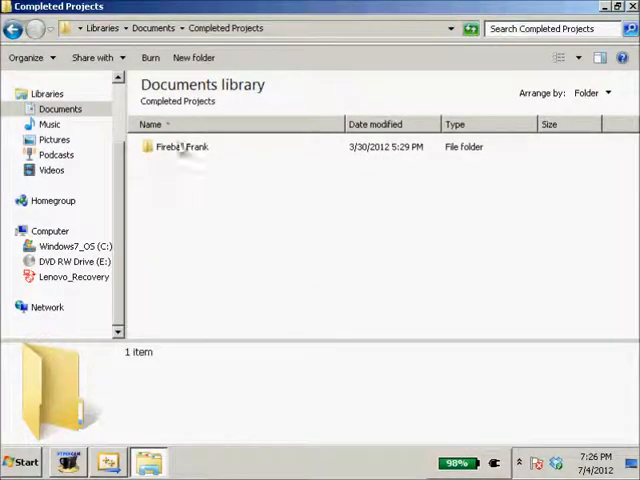
pyautogui.doubleClick(182, 147)
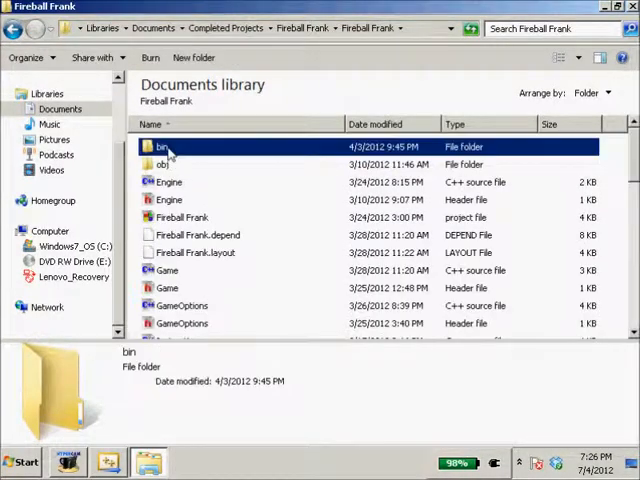
pyautogui.doubleClick(162, 146)
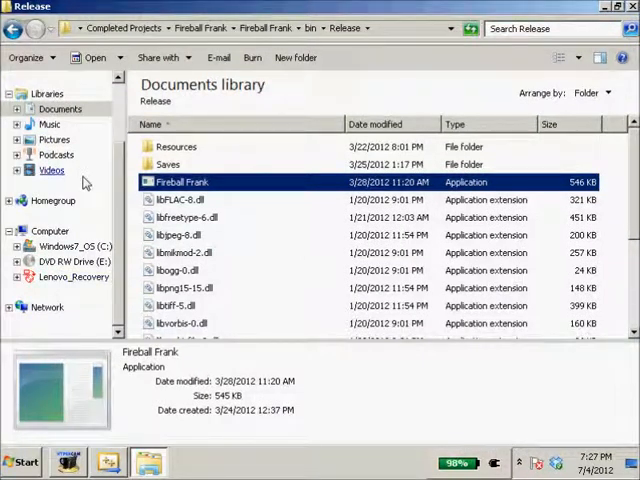
pyautogui.click(13, 28)
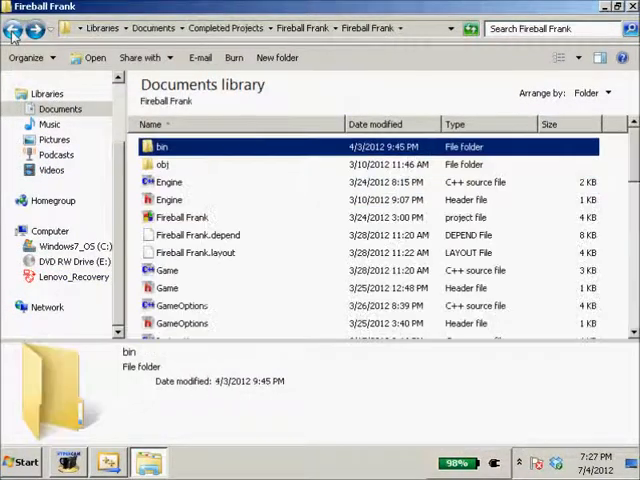
# Step: Navigate back to Projects > SDL Tutorial > Debug, run the app, and change the alpha to 0
pyautogui.click(14, 28)
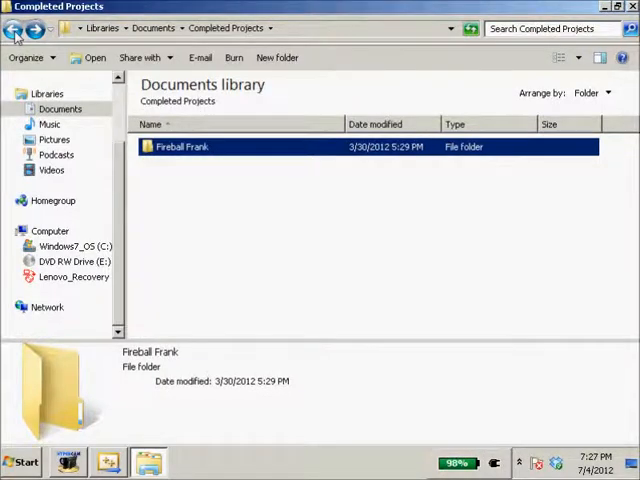
pyautogui.click(15, 28)
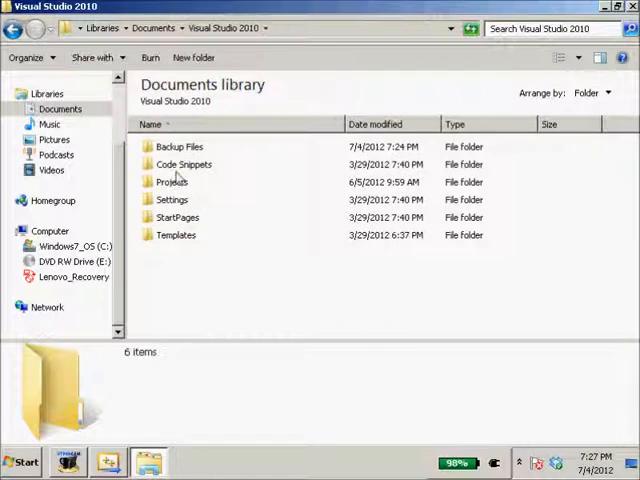
pyautogui.doubleClick(172, 182)
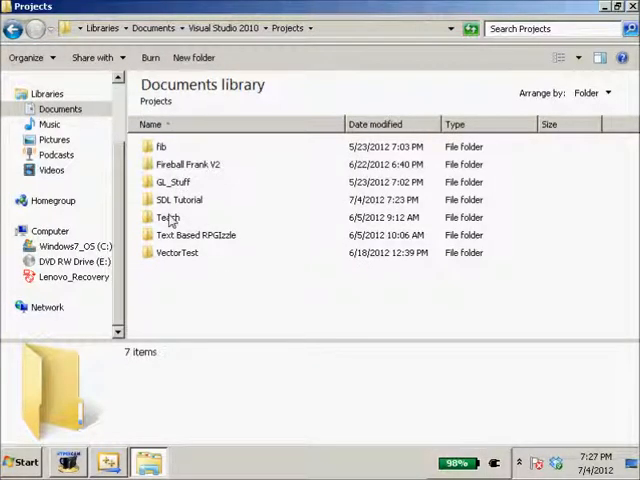
pyautogui.doubleClick(178, 199)
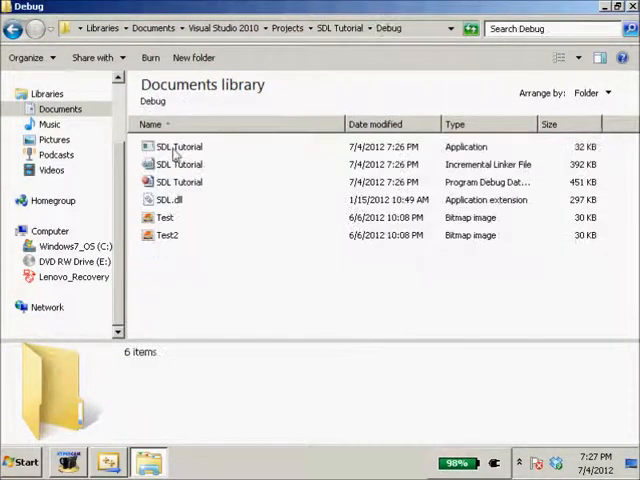
pyautogui.doubleClick(178, 147)
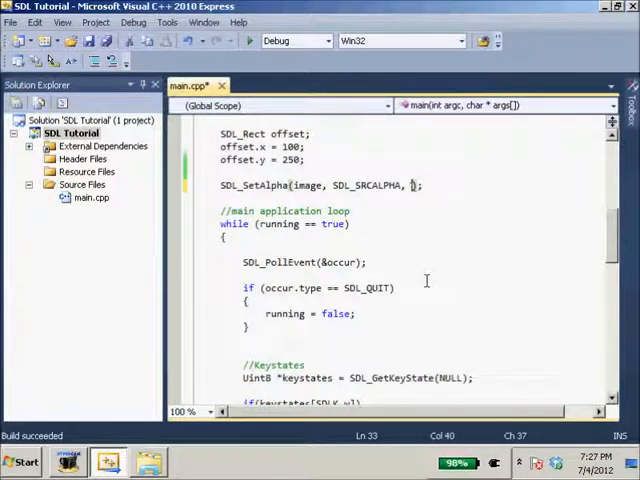
pyautogui.write('0')
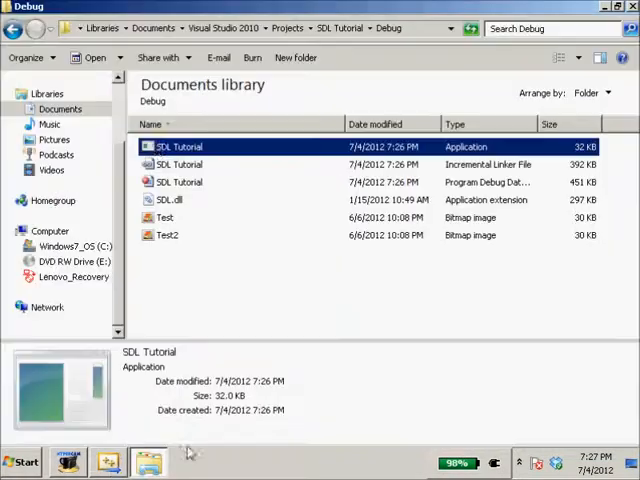
# Step: Run the rebuilt SDL Tutorial program and switch back to Visual C++ Express
pyautogui.doubleClick(179, 146)
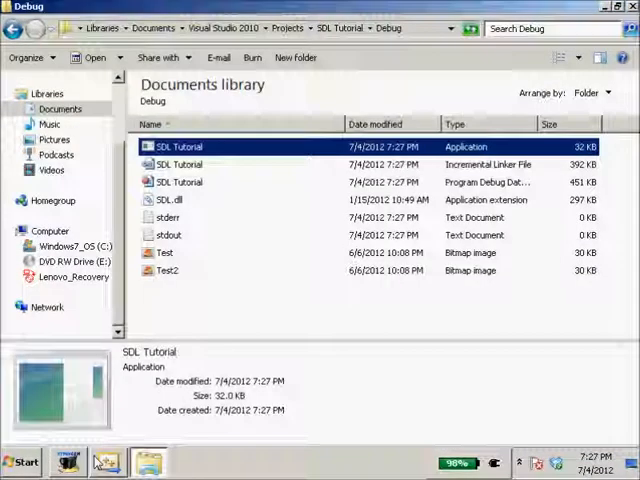
pyautogui.click(108, 462)
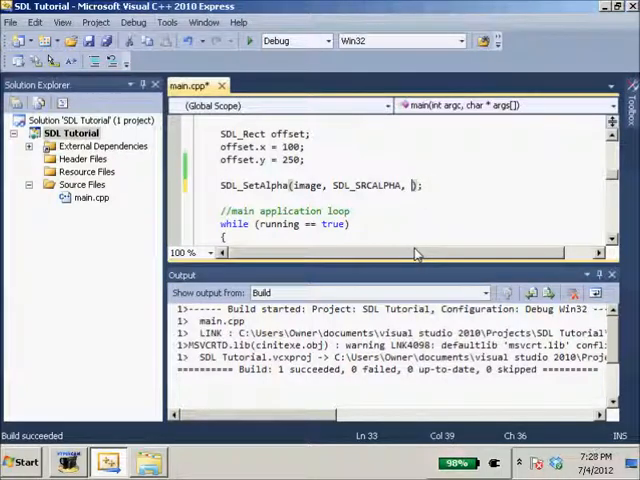
# Step: Change the SDL_SetAlpha alpha argument to 200 and rebuild the project
pyautogui.write('200')
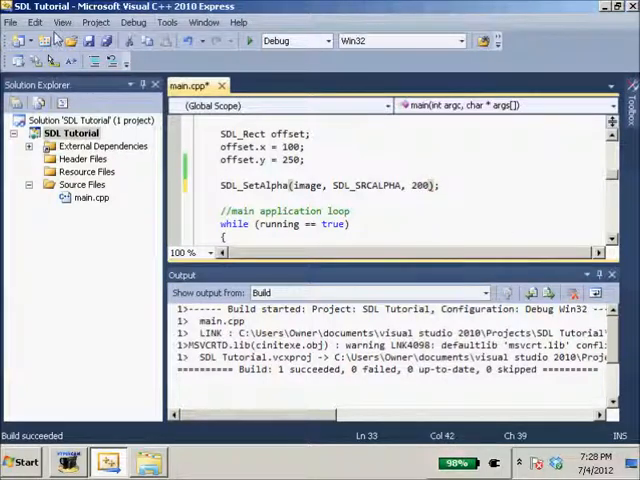
pyautogui.click(133, 22)
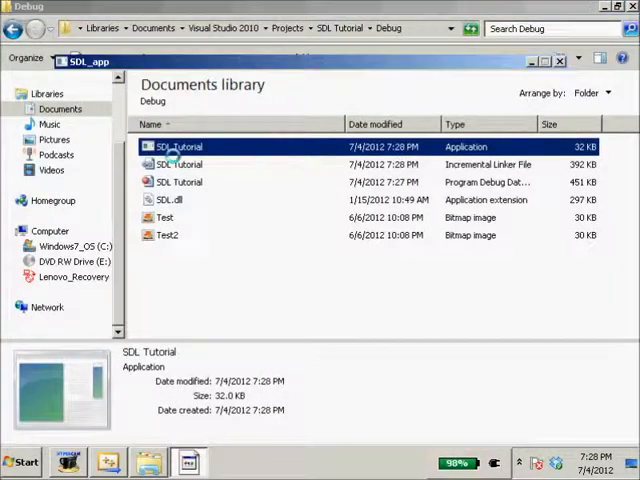
# Step: Launch SDL Tutorial.exe to view the image at alpha 200
pyautogui.doubleClick(178, 147)
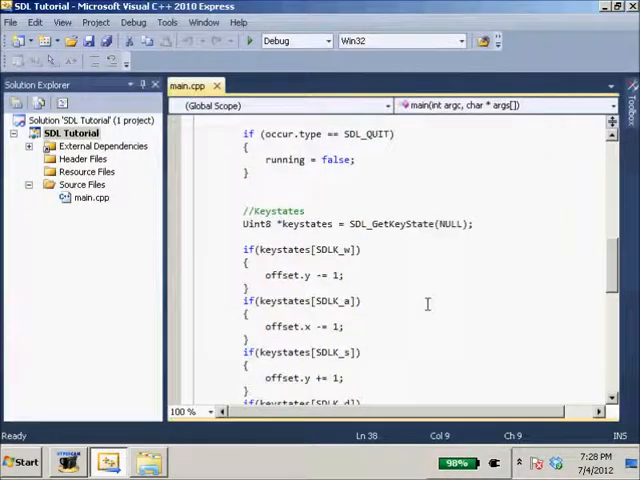
# Step: Open a blank line below SDL_GetKeyState, typing then erasing a partial SDL_ENTR constant
pyautogui.scroll(-3)
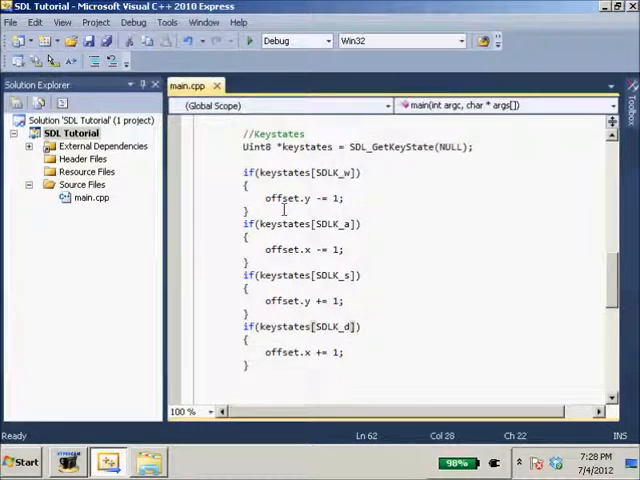
pyautogui.press('Return')
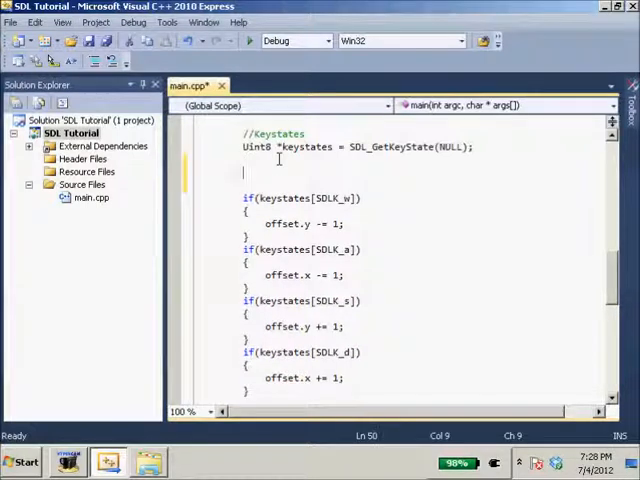
pyautogui.write('SD')
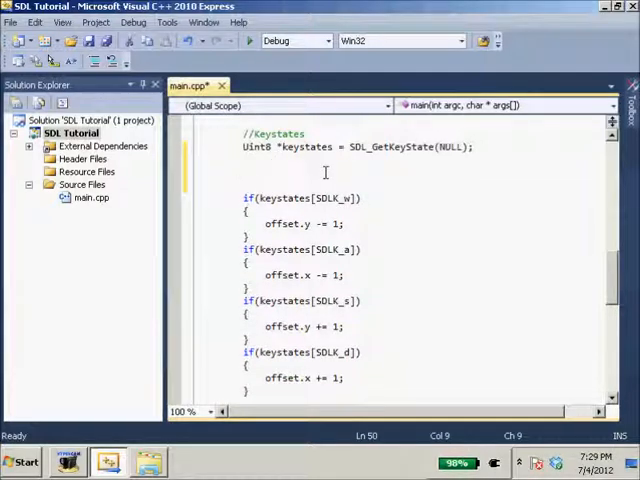
pyautogui.write('SDL_ENTR')
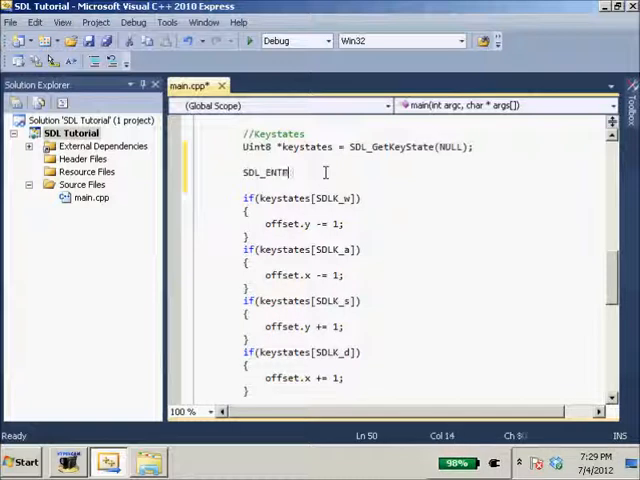
pyautogui.press('BackSpace')
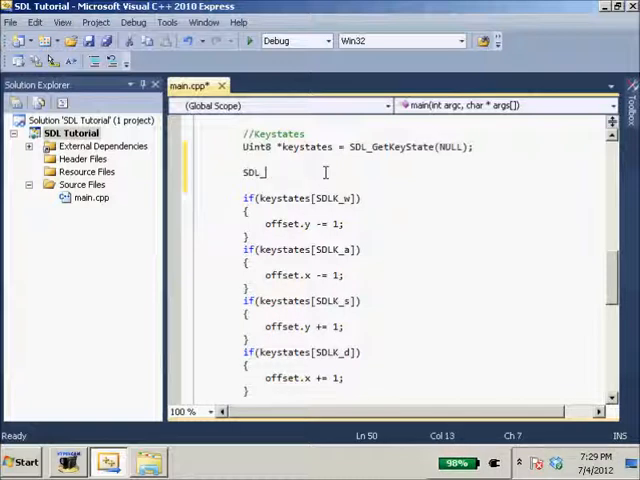
pyautogui.press('BackSpace')
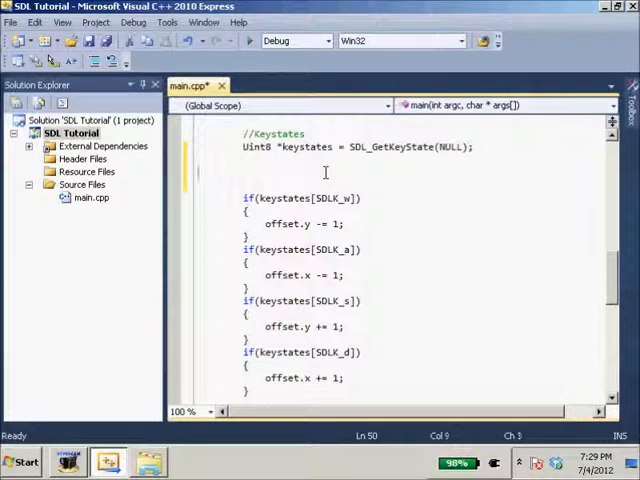